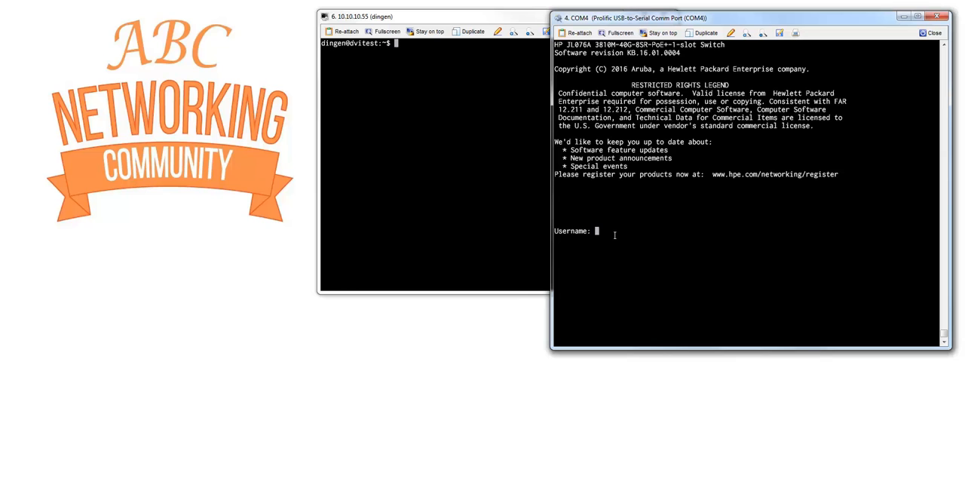
# Log in with the admin credentials to reach the HP-3810M privileged prompt
pyautogui.write('abc')
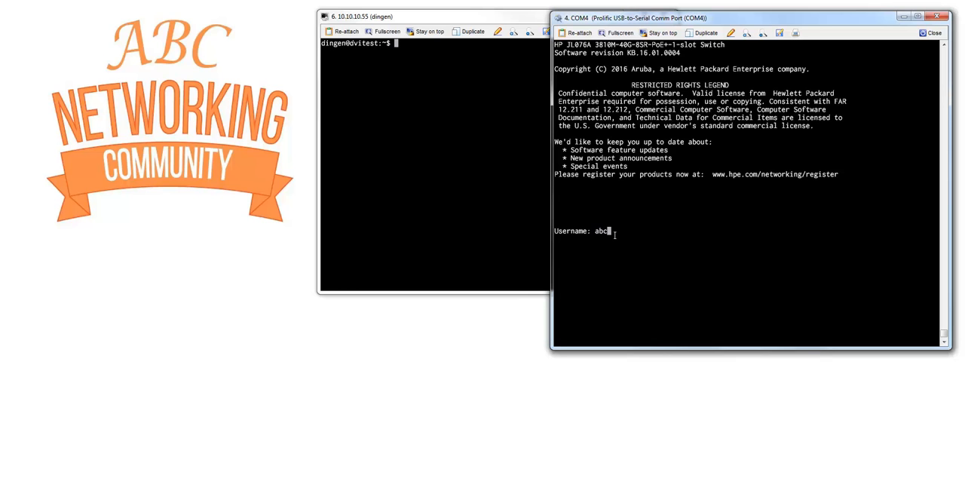
pyautogui.write('nadmin')
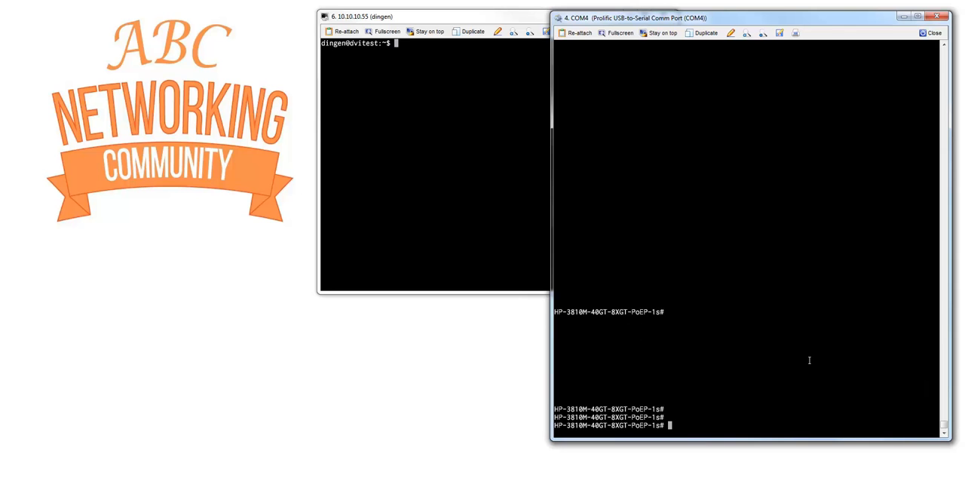
# Run 'sh ver' to show the image stamp, software K.16.01.0004 and boot image
pyautogui.write('sh ver')
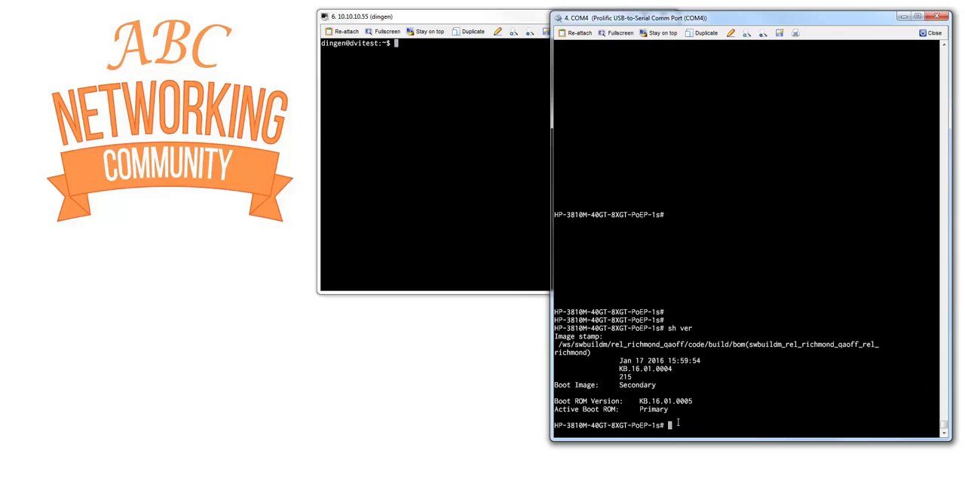
# Run 'sh int' to list counters for all 48 ports, with traffic only on ports 9 and 10
pyautogui.write('sh interfaces')
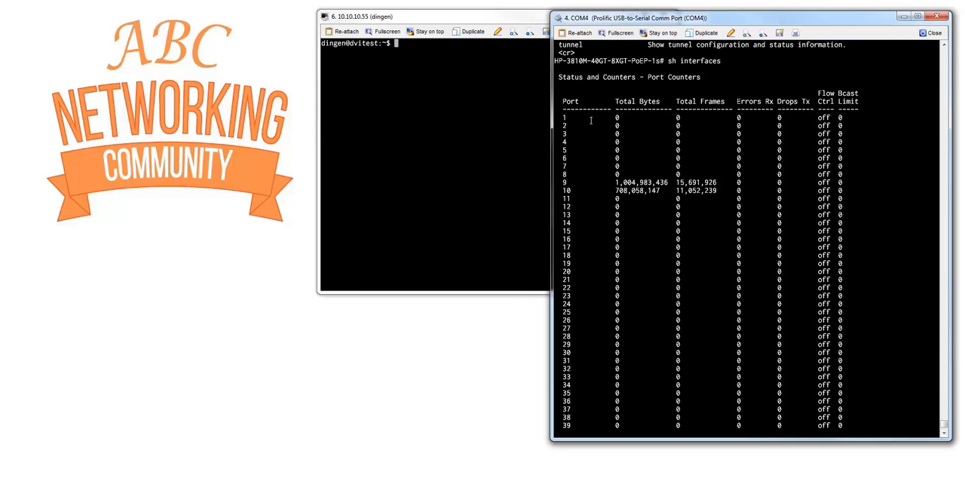
pyautogui.moveTo(697, 202)
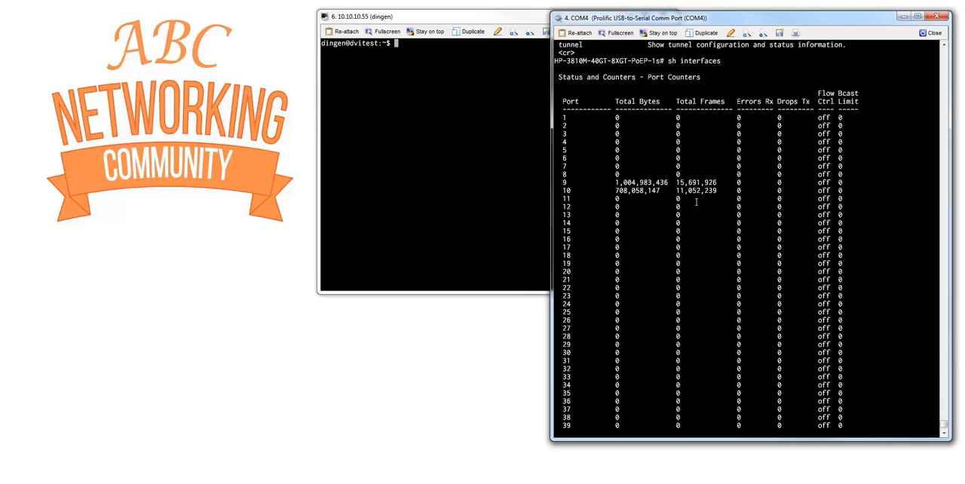
pyautogui.moveTo(857, 329)
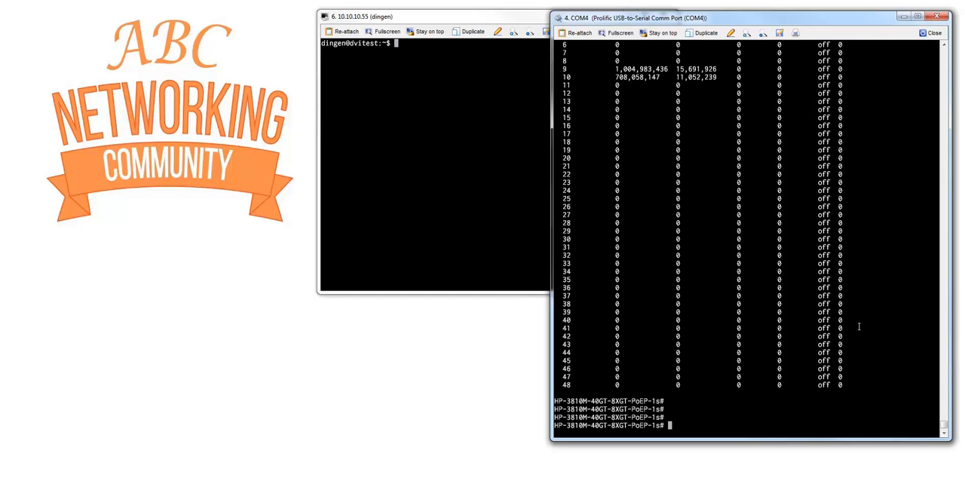
pyautogui.write('sh i')
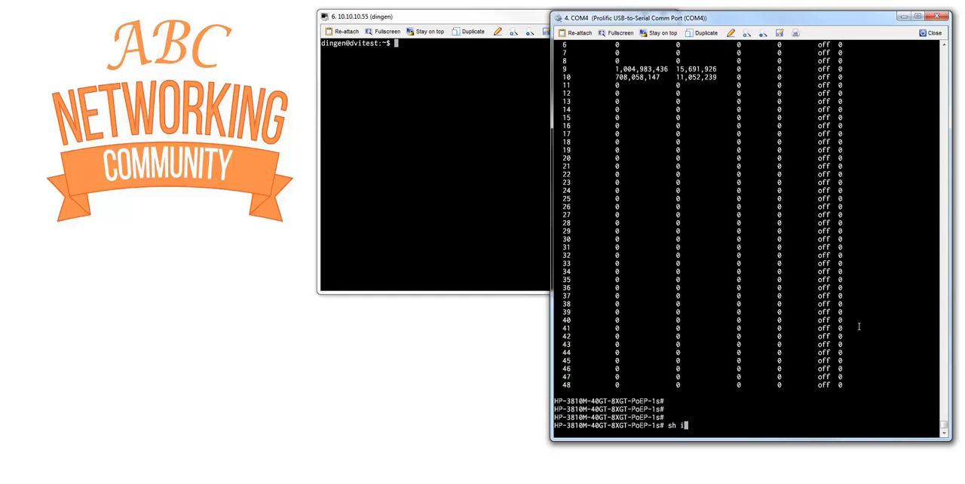
# Run 'sh interfaces brief' to show link state, speed and duplex for all ports
pyautogui.write('nterfaces br')
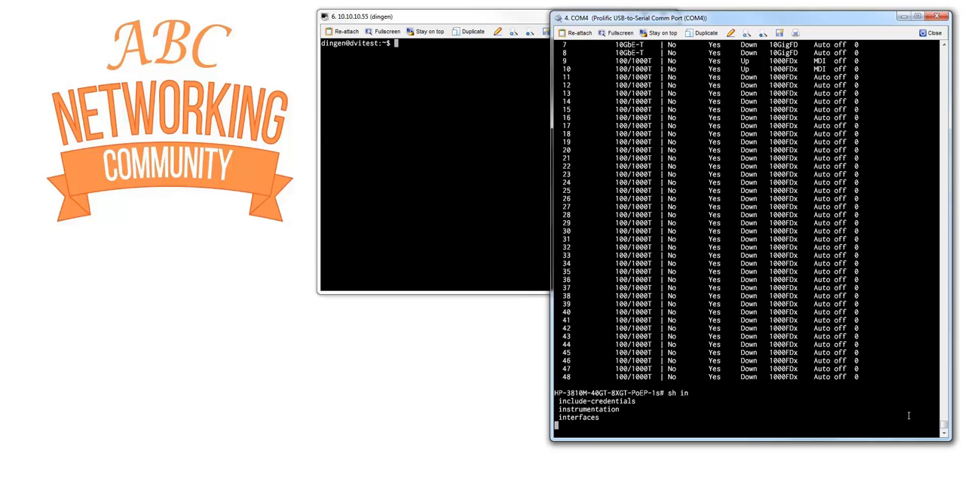
# Run 'sh interfaces 9' to show port 9's link status, byte totals and utilization
pyautogui.write('sh interfaces 9')
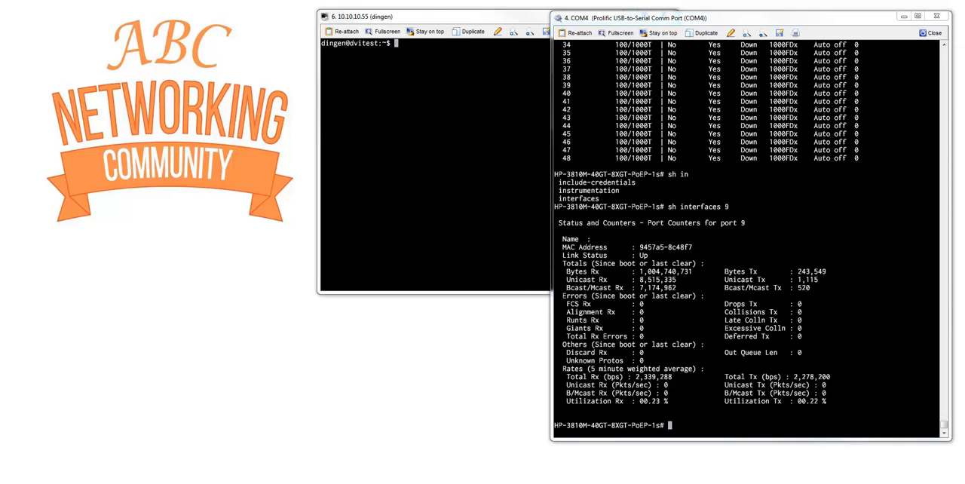
pyautogui.moveTo(77, 190)
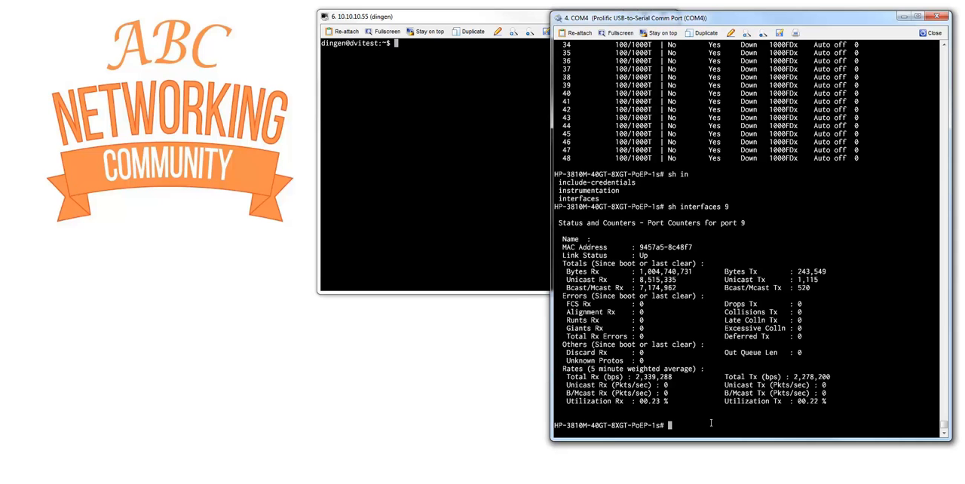
pyautogui.write('sh')
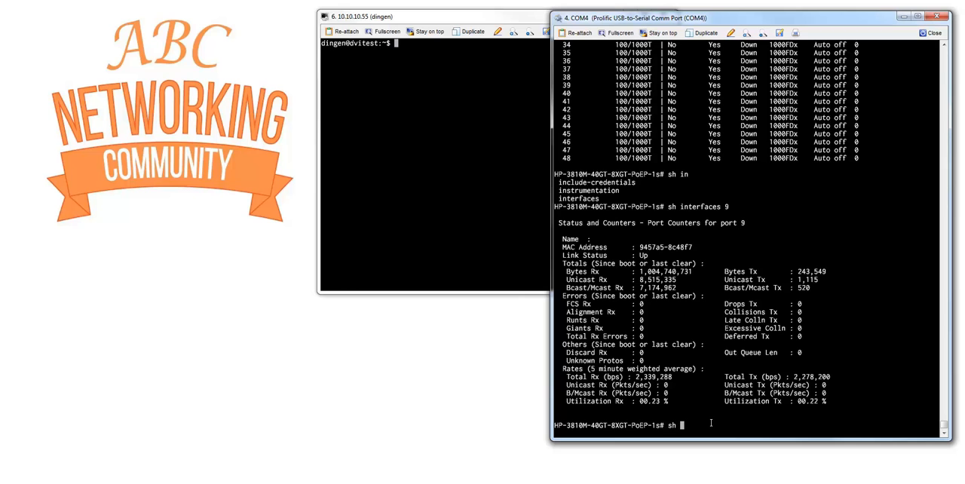
# Run 'sh interfaces status' to list all ports, showing only ports 9 and 10 up
pyautogui.write('interfaces')
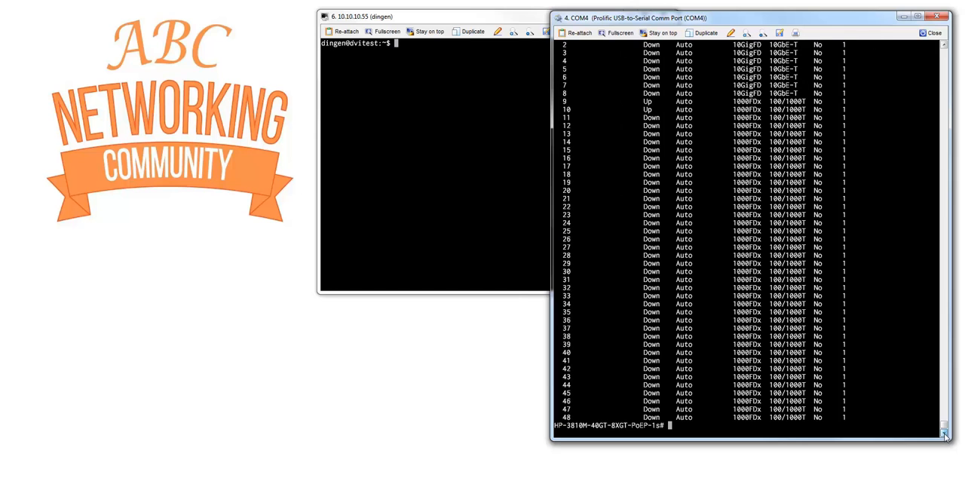
pyautogui.moveTo(505, 431)
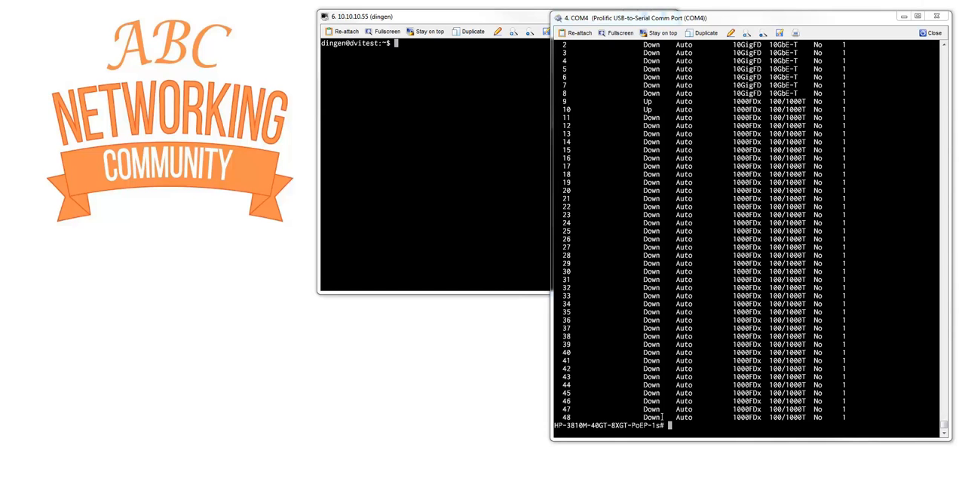
pyautogui.write('show interfaces display')
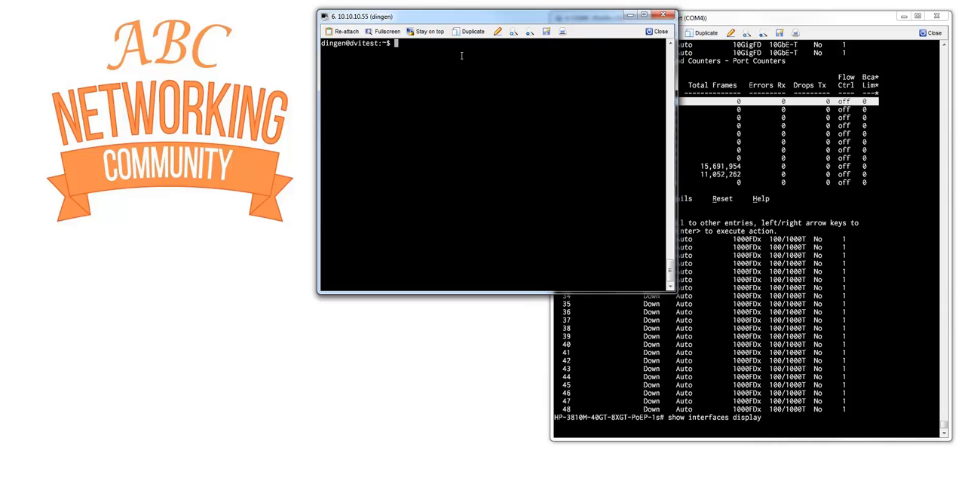
# Launch 'show interfaces display' and begin a ping in the Linux host session
pyautogui.write('ping 10.10.10.')
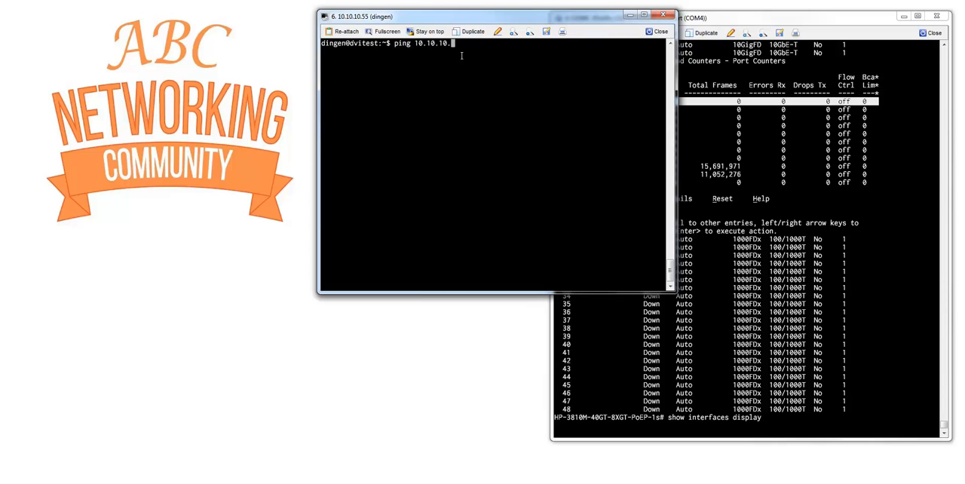
# Ping 10.10.10.254 from the Linux host while viewing port 10 details, then leave the display
pyautogui.write('2')
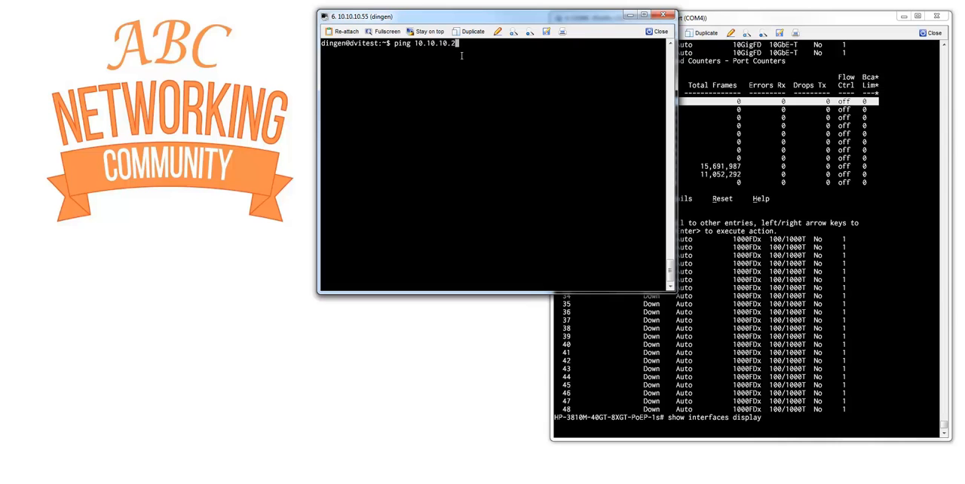
pyautogui.write('54')
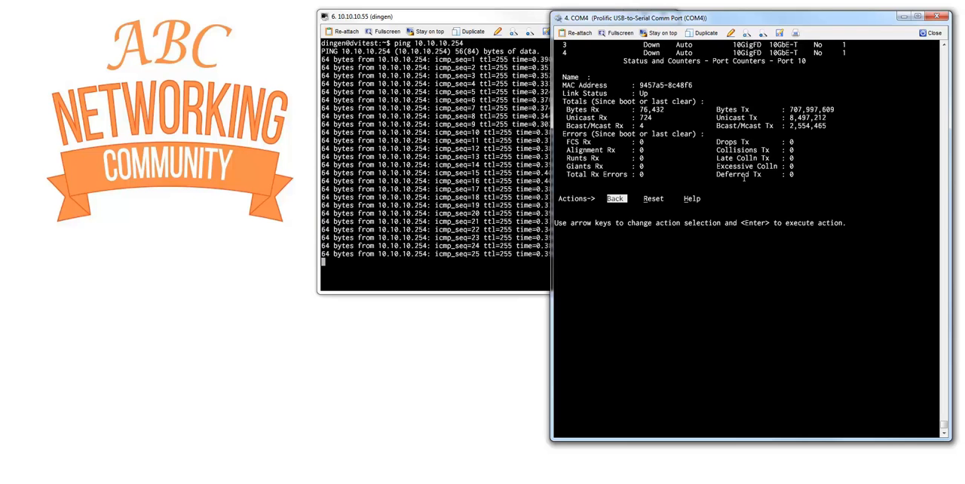
pyautogui.press('Right')
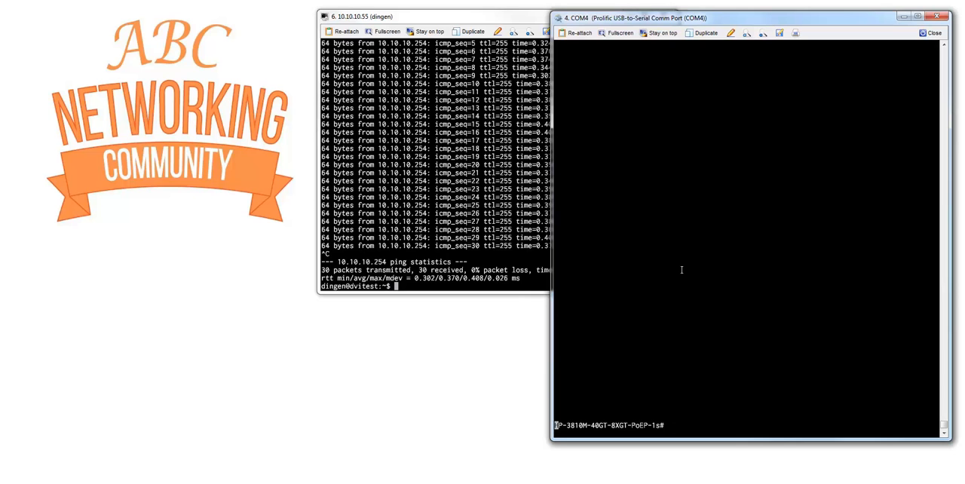
# Retype 'show interfaces' at the switch prompt and list its completions
pyautogui.write('show')
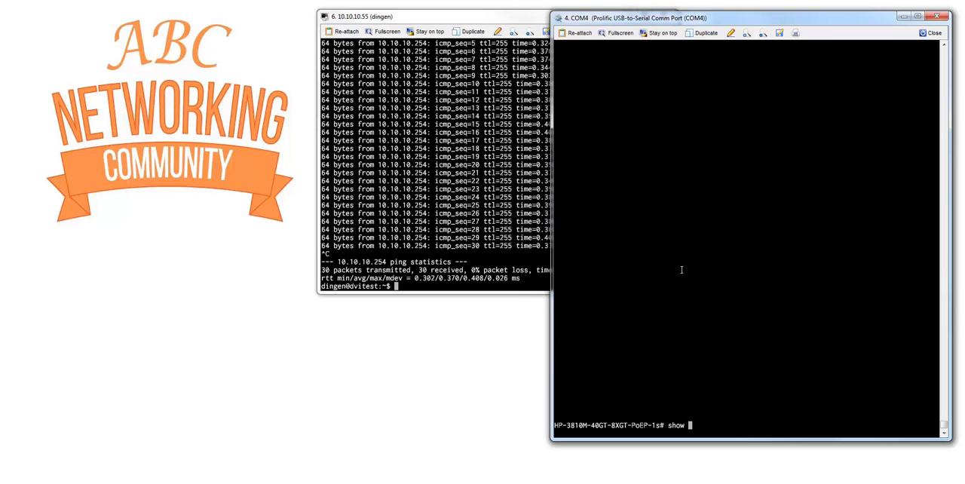
pyautogui.write('interfaces')
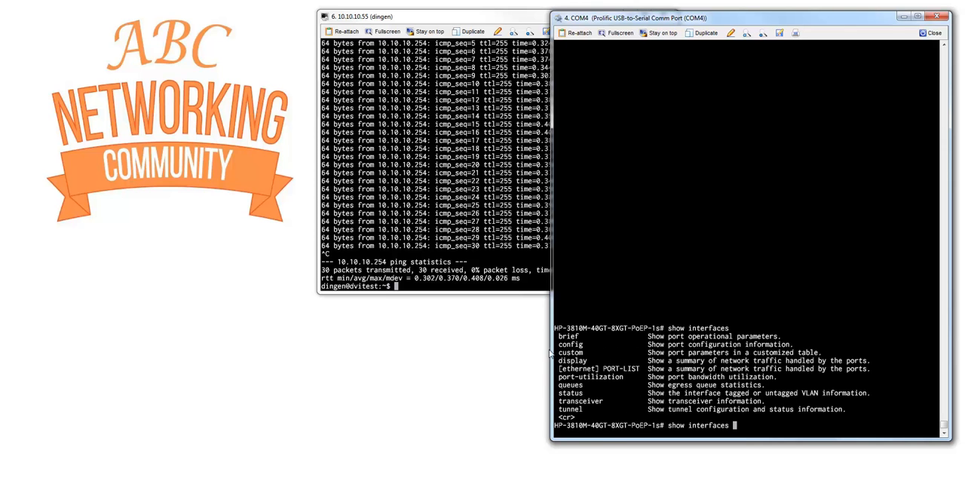
# Run 'show interfaces custom 5-12 port type status speed mode mdi' for a custom port table
pyautogui.write('custom')
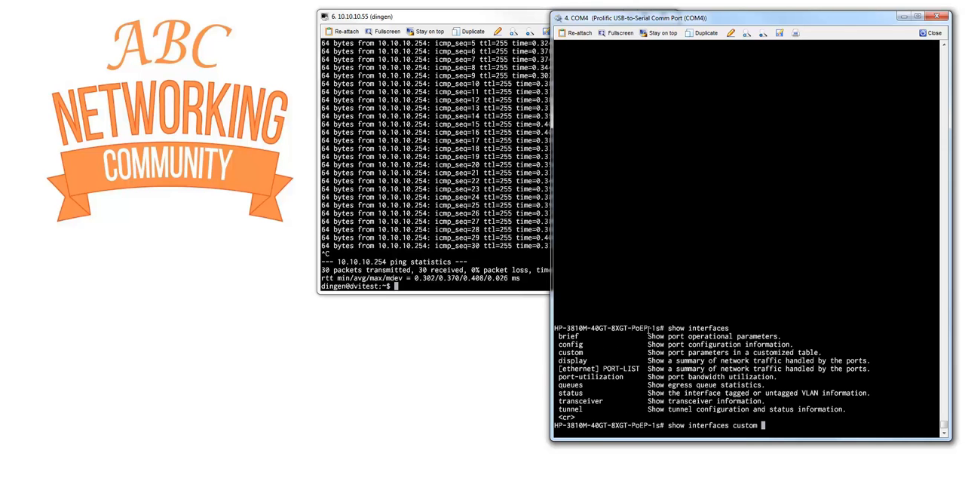
pyautogui.write('5')
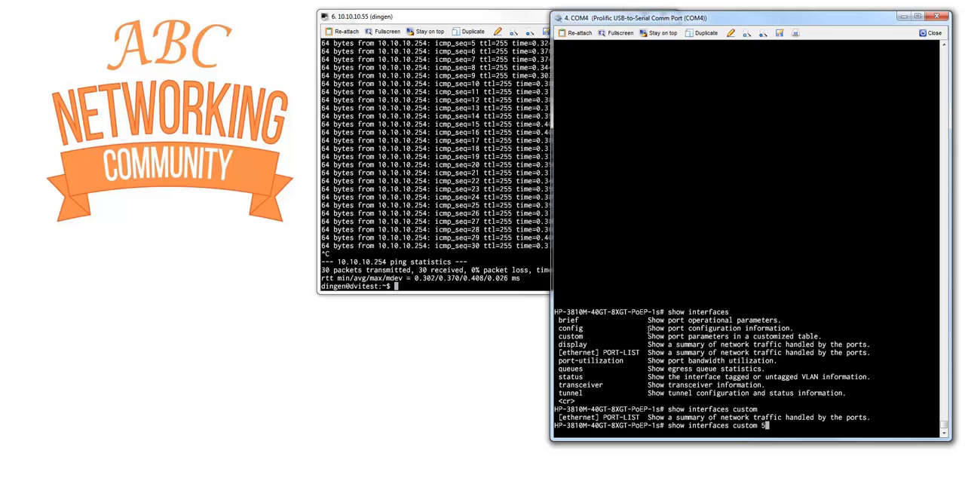
pyautogui.write('-10')
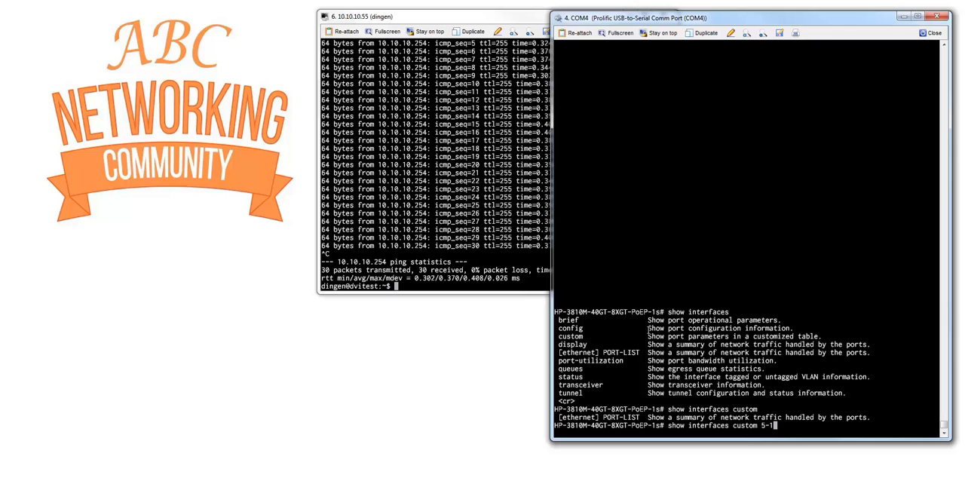
pyautogui.write('2')
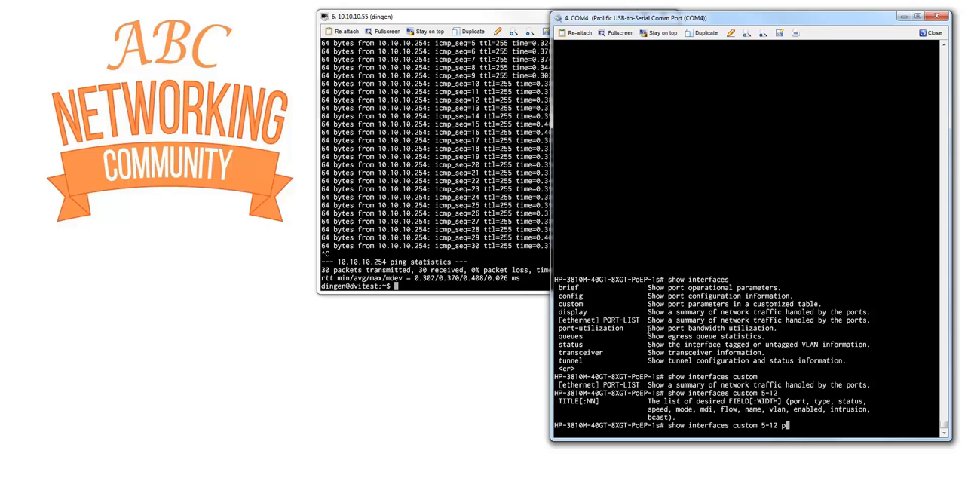
pyautogui.write('port')
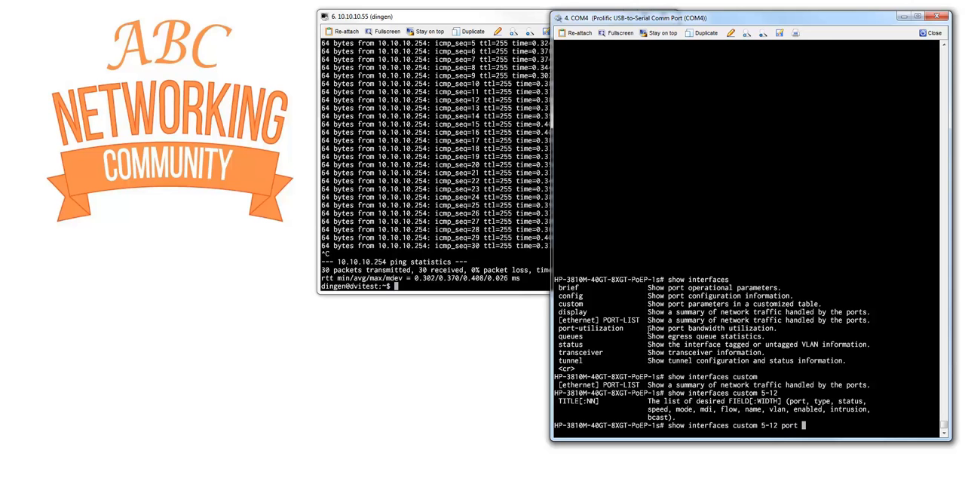
pyautogui.write('type')
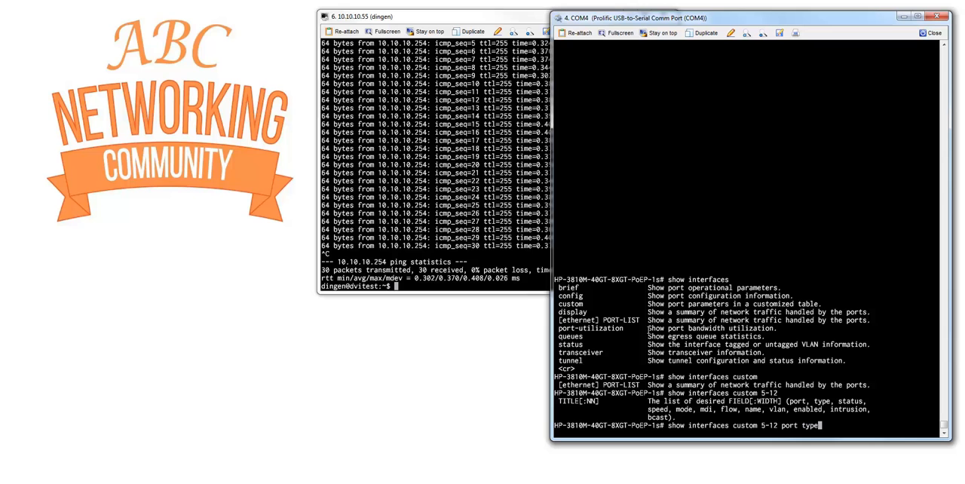
pyautogui.write('status speed mode')
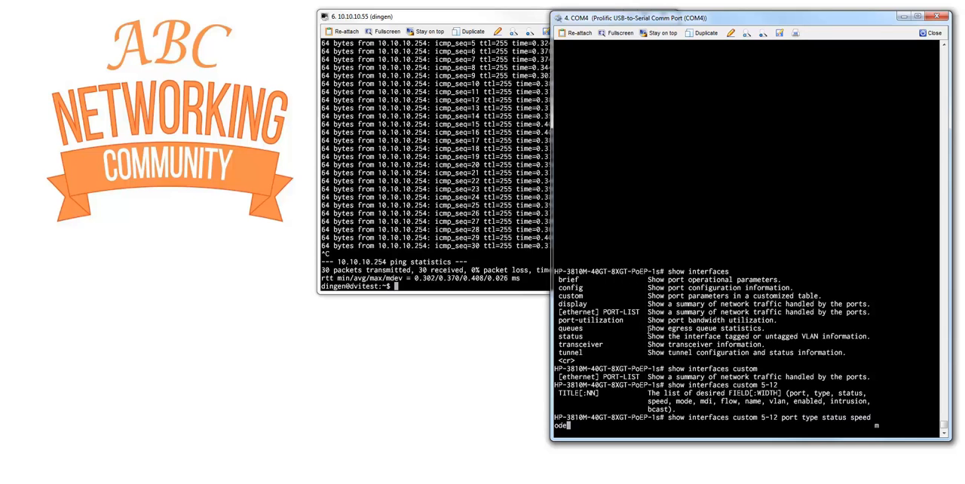
pyautogui.write('mid')
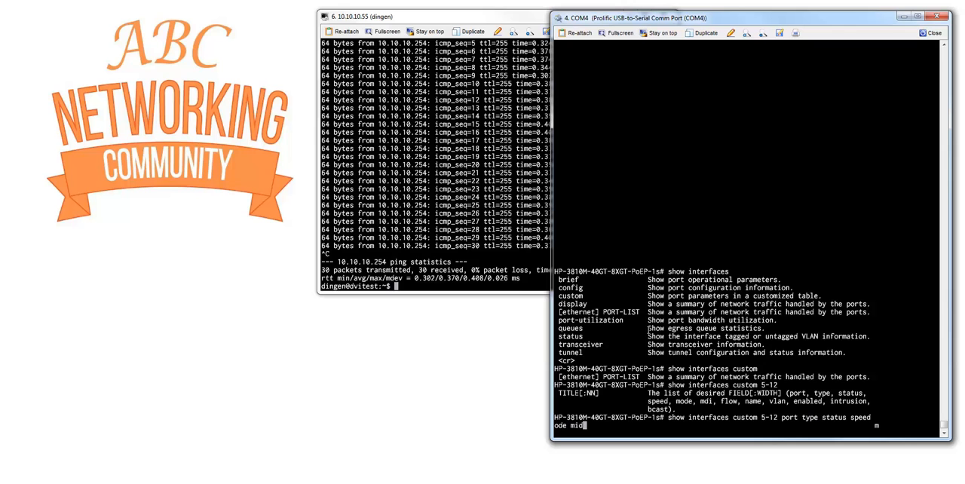
pyautogui.write('i')
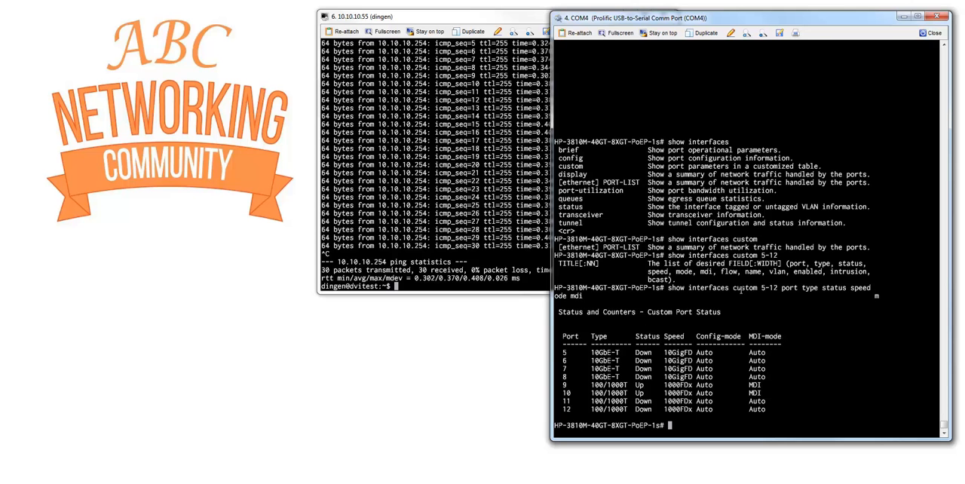
pyautogui.moveTo(626, 364)
pyautogui.write('sh interfaces c')
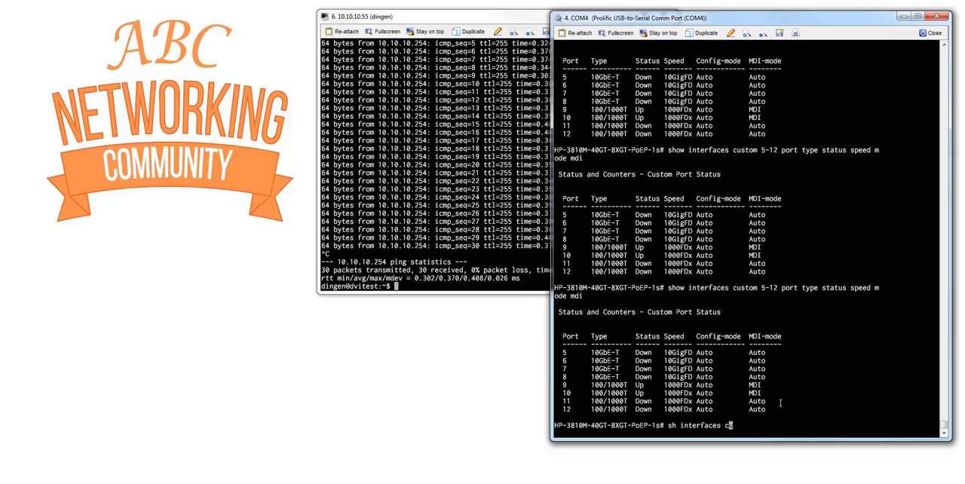
# Run 'show interfaces custom 5-12 ... speed:12 mode mdi' to widen the Speed column
pyautogui.write('ustom 5-12 port type statu')
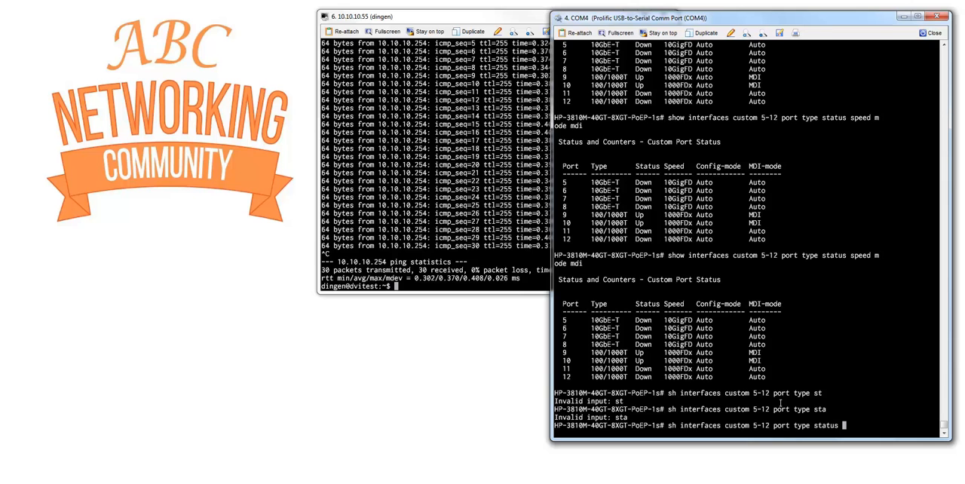
pyautogui.write('speed:')
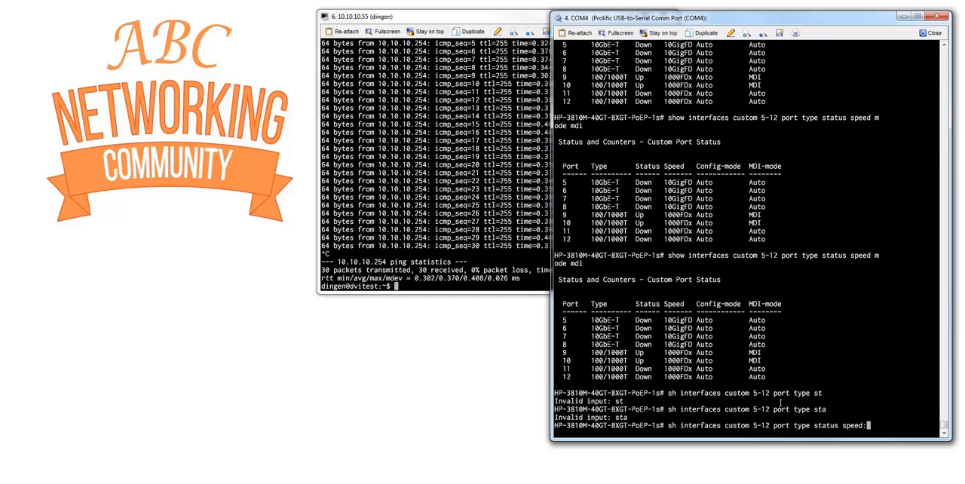
pyautogui.write('12')
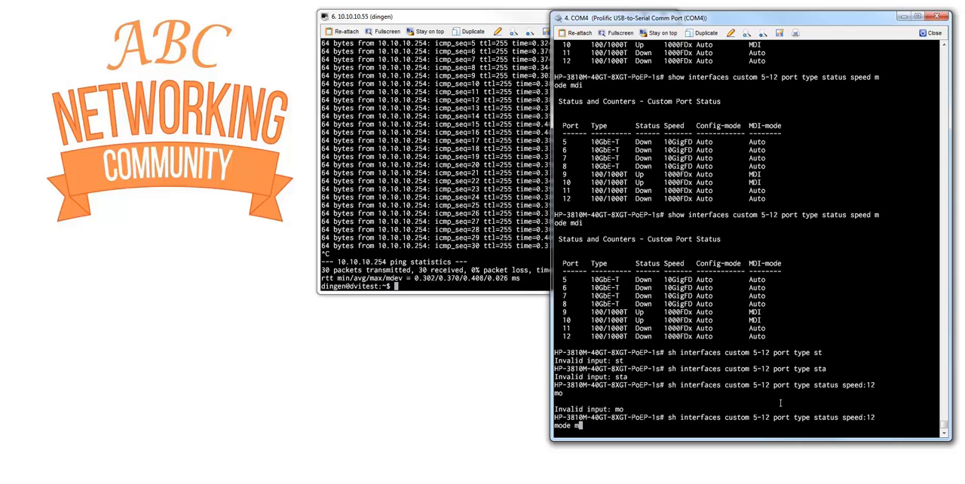
pyautogui.press('Return')
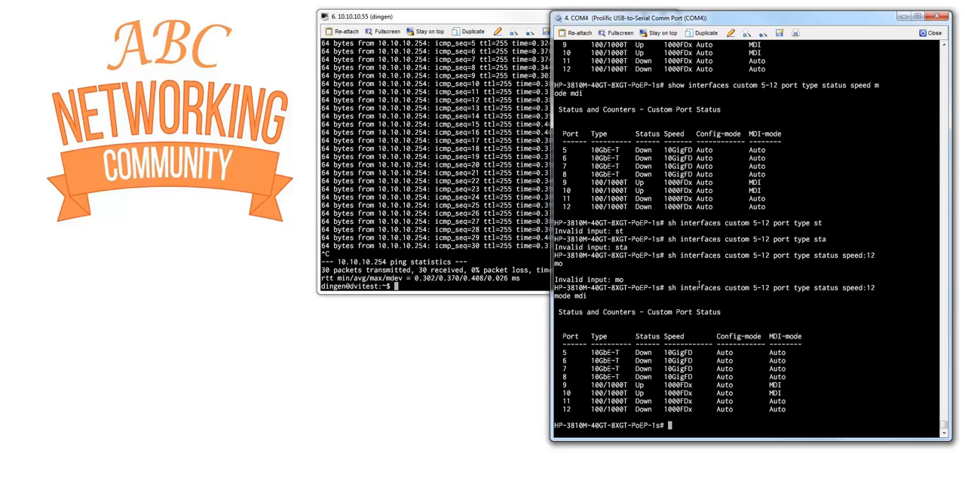
pyautogui.moveTo(695, 354)
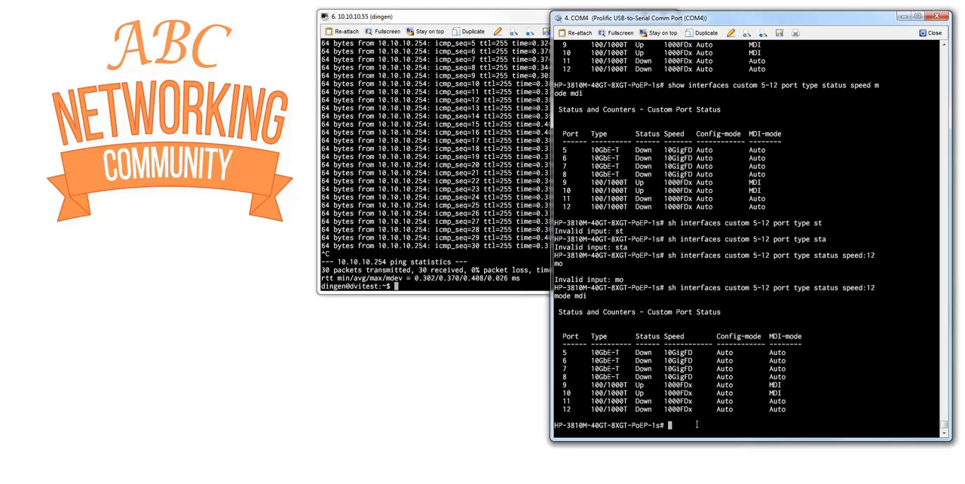
# Enter 'show interfaces port-utilization' to view Rx/Tx rates with ping traffic on port 10
pyautogui.write('show i')
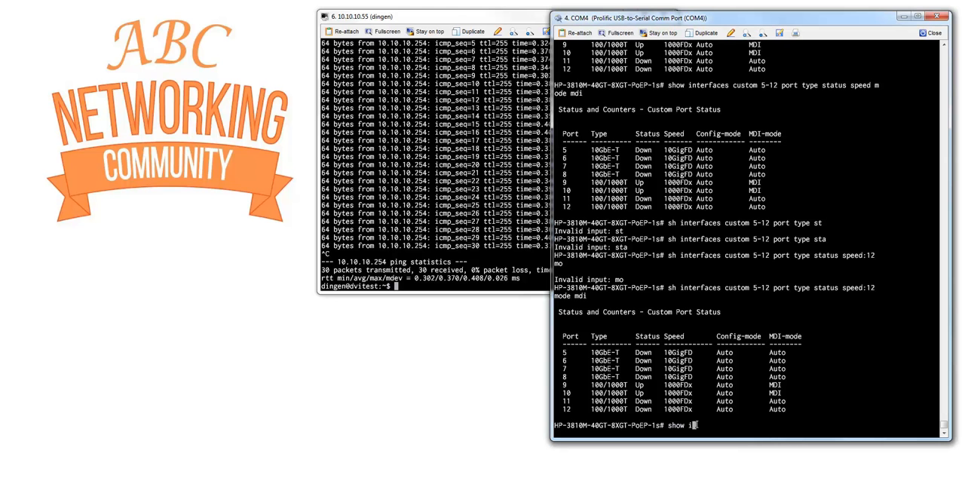
pyautogui.write('nterfaces')
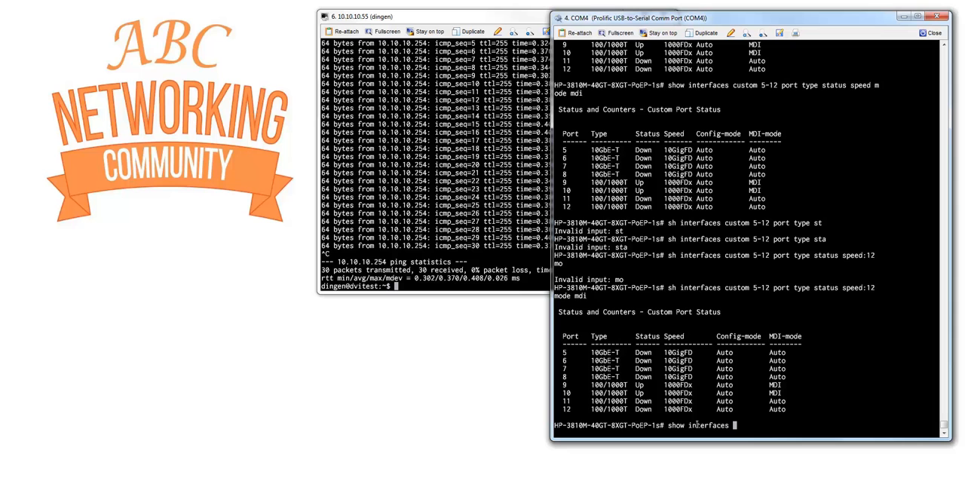
pyautogui.write('port-utilization')
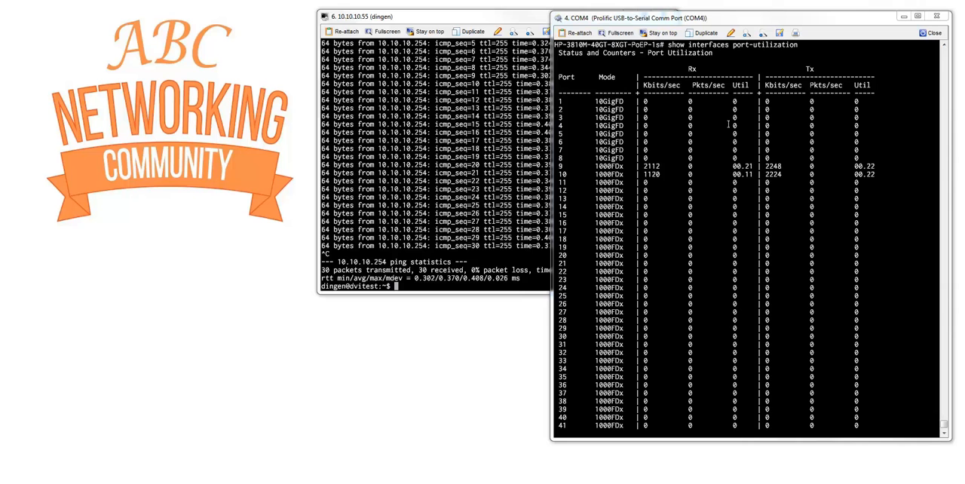
pyautogui.moveTo(892, 184)
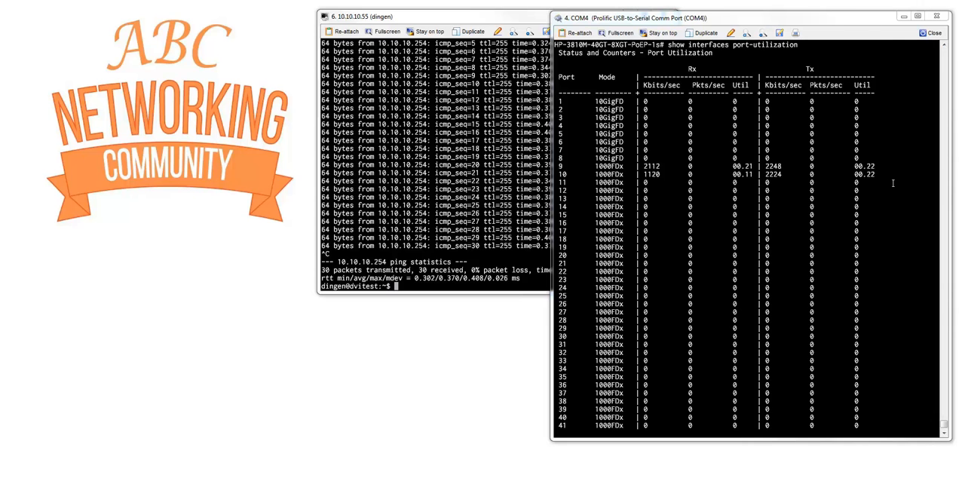